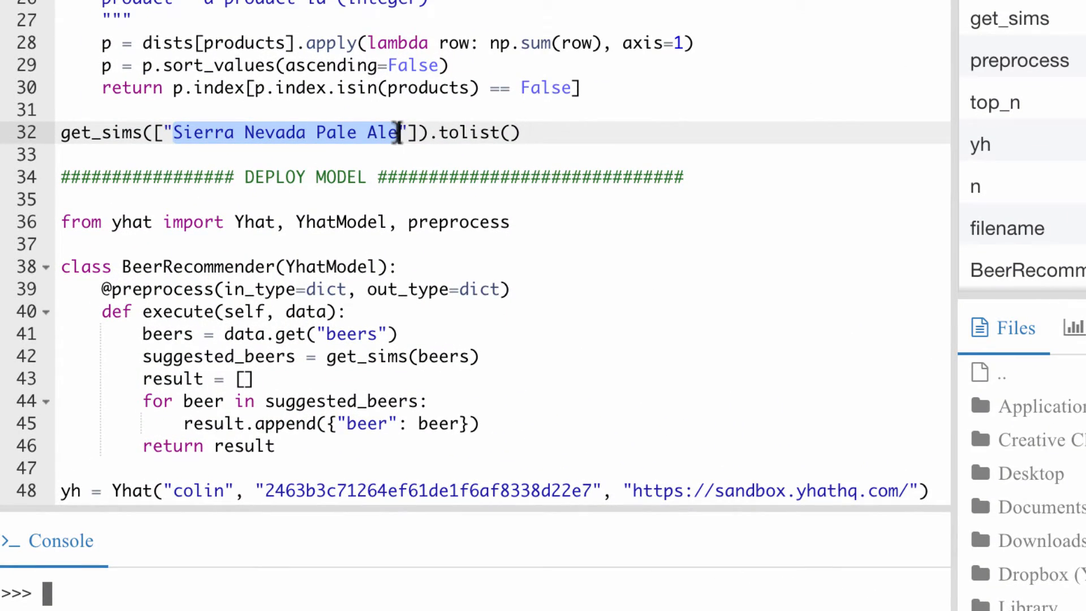
# Step: Query get_sims with "60 Minute IPA" and run the yh.deploy block to deploy BeerRecommender
pyautogui.write('60 Minute')
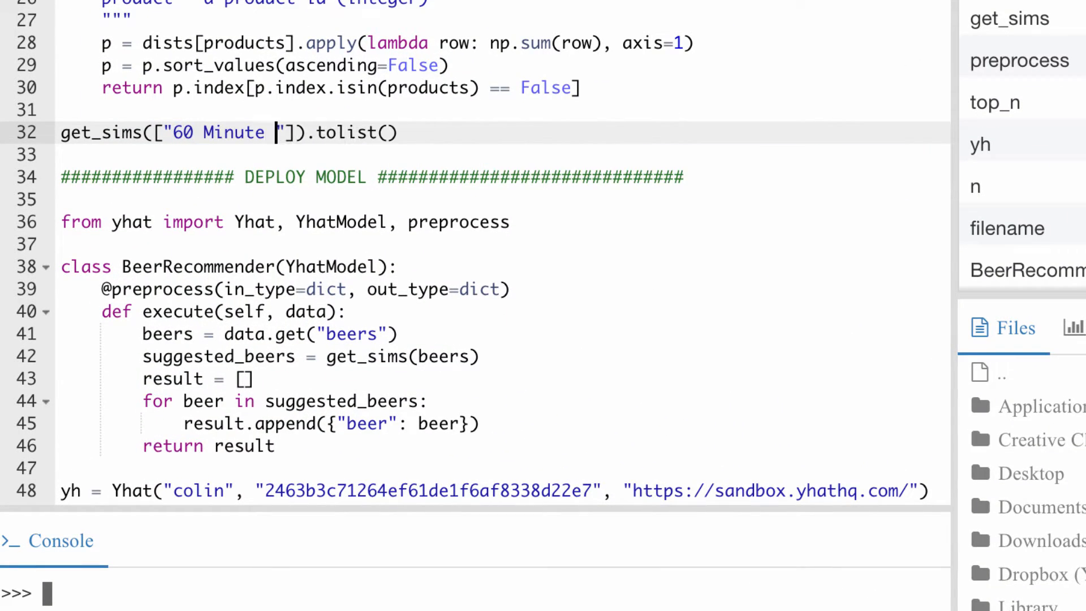
pyautogui.scroll(-3)
pyautogui.write('IPA')
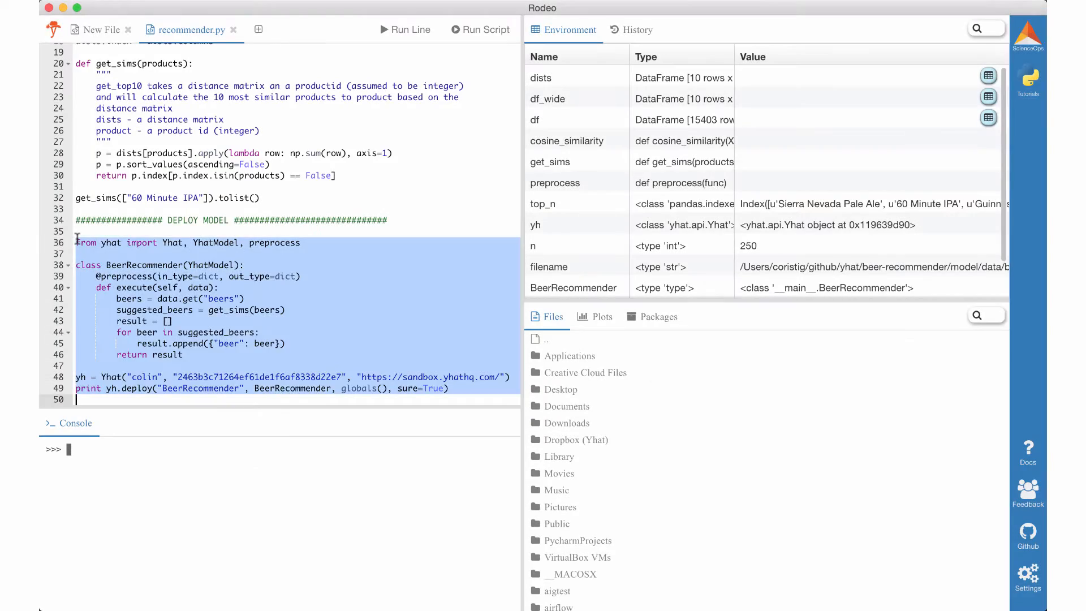
pyautogui.click(481, 29)
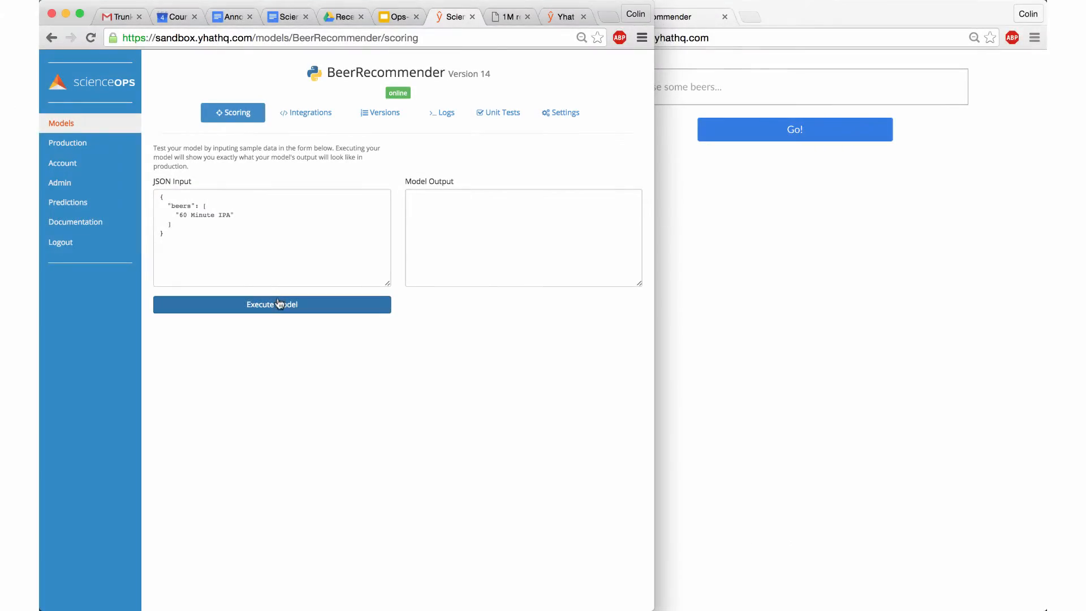
# Step: Execute the model on 60 Minute IPA, fetch its top-ten beers in the web app, and view Predictions
pyautogui.click(271, 304)
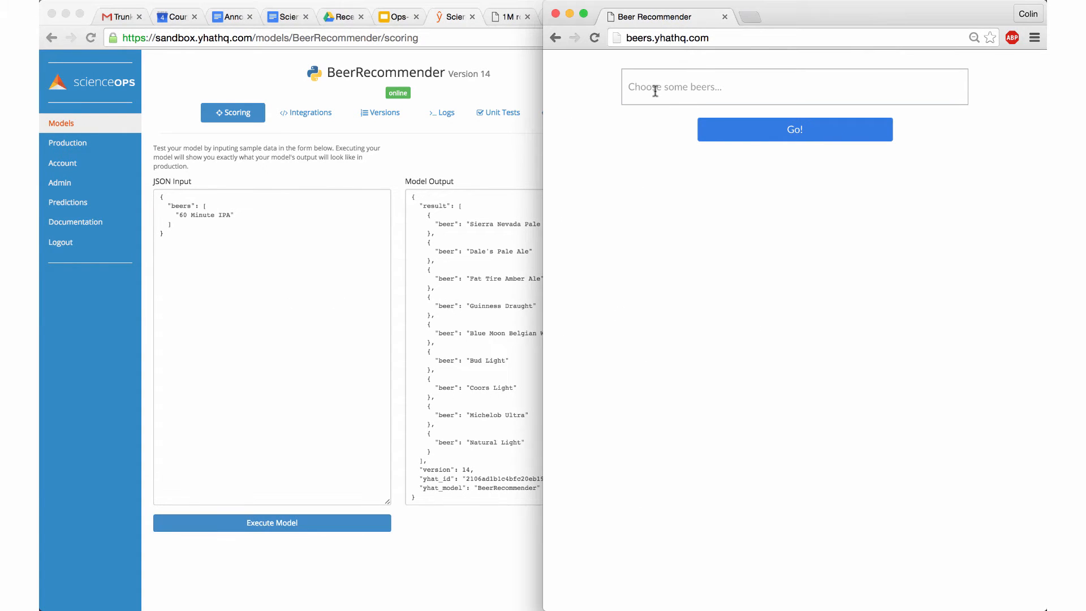
pyautogui.write('60')
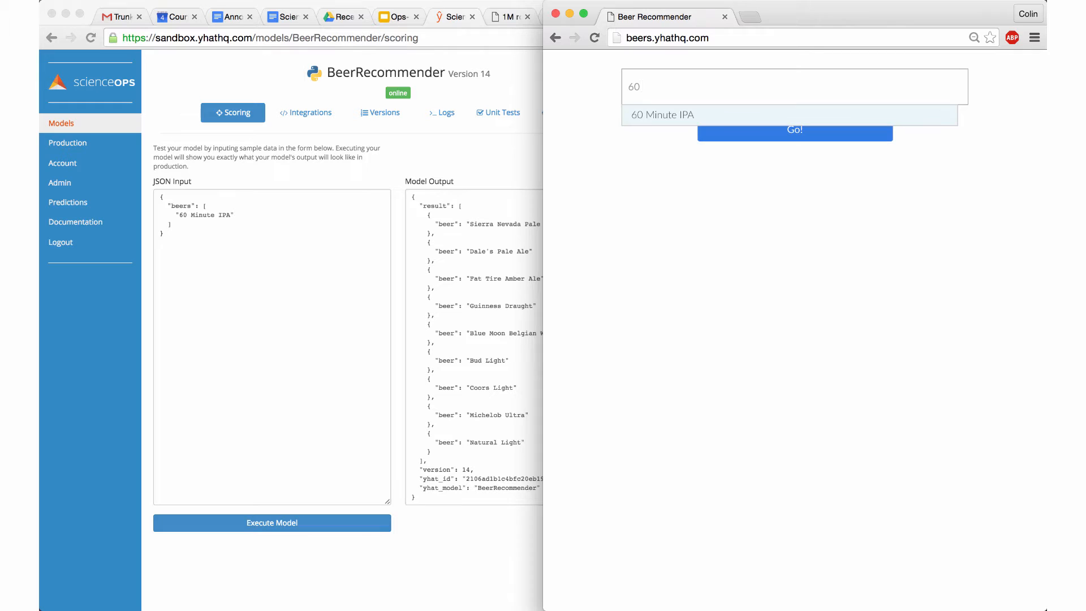
pyautogui.click(662, 115)
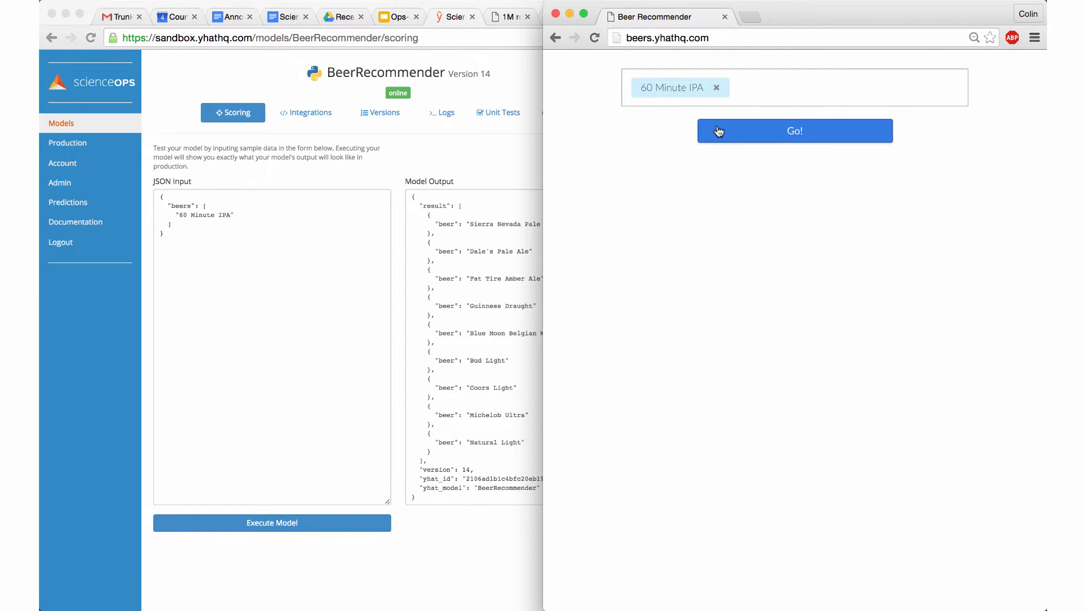
pyautogui.click(794, 130)
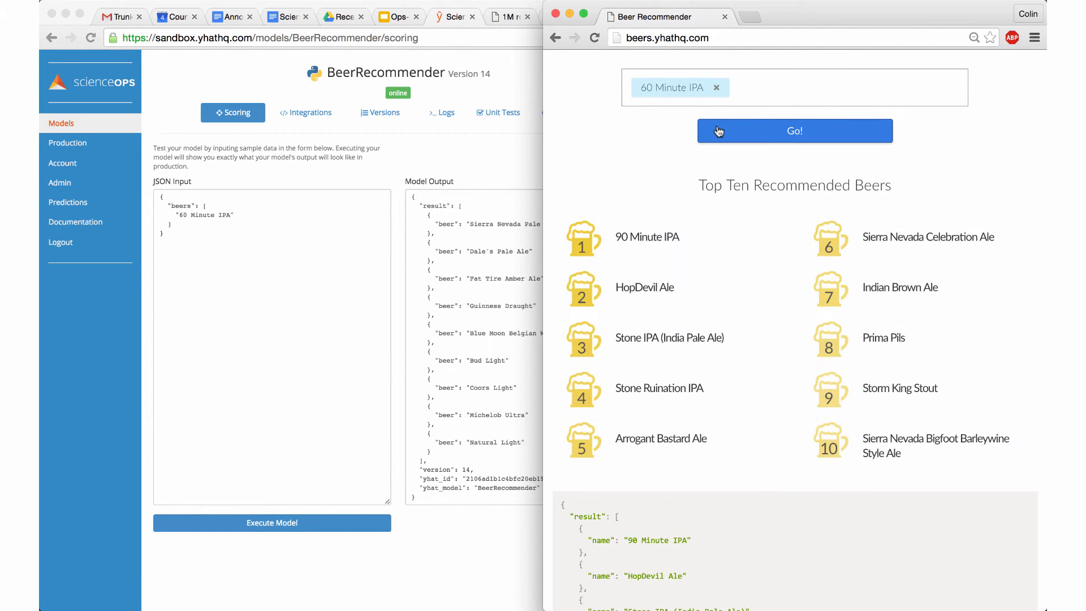
pyautogui.click(68, 202)
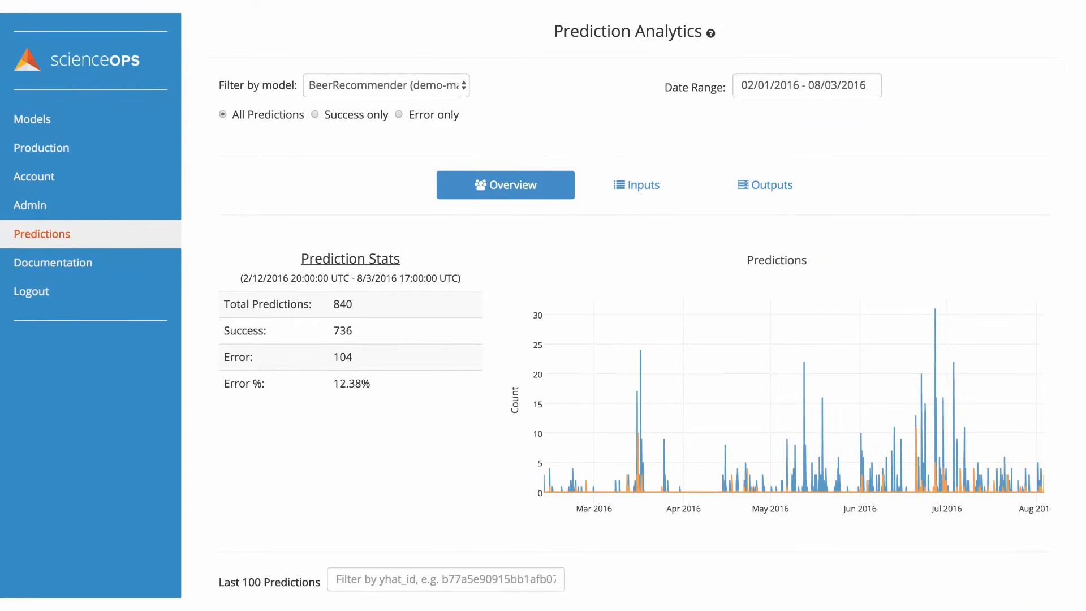
# Step: Inspect the latest logged prediction's input and output, then close the details
pyautogui.scroll(-3)
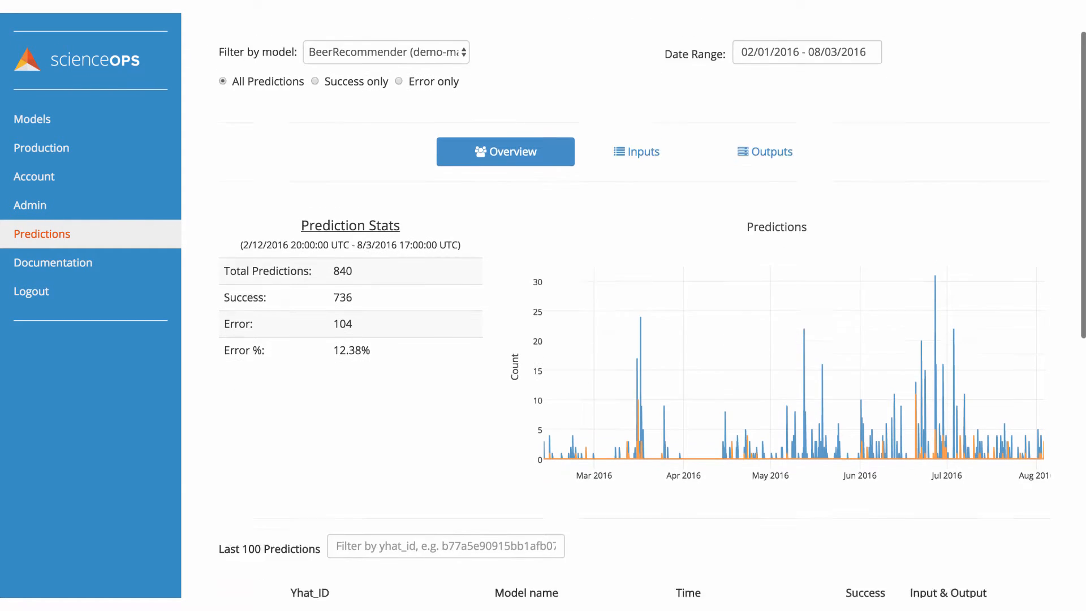
pyautogui.scroll(-3)
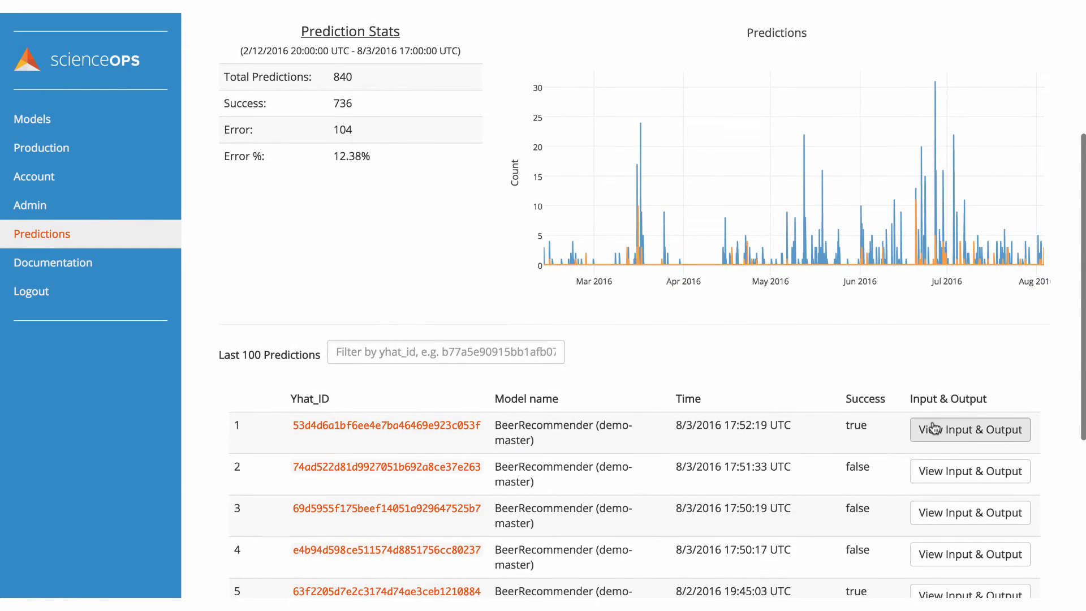
pyautogui.click(969, 430)
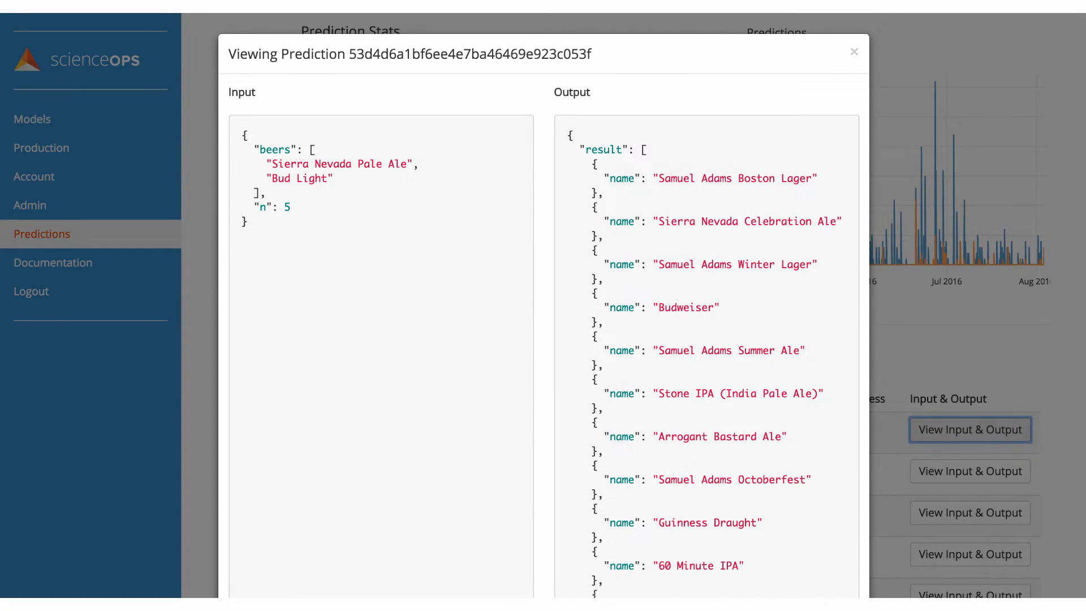
pyautogui.click(821, 8)
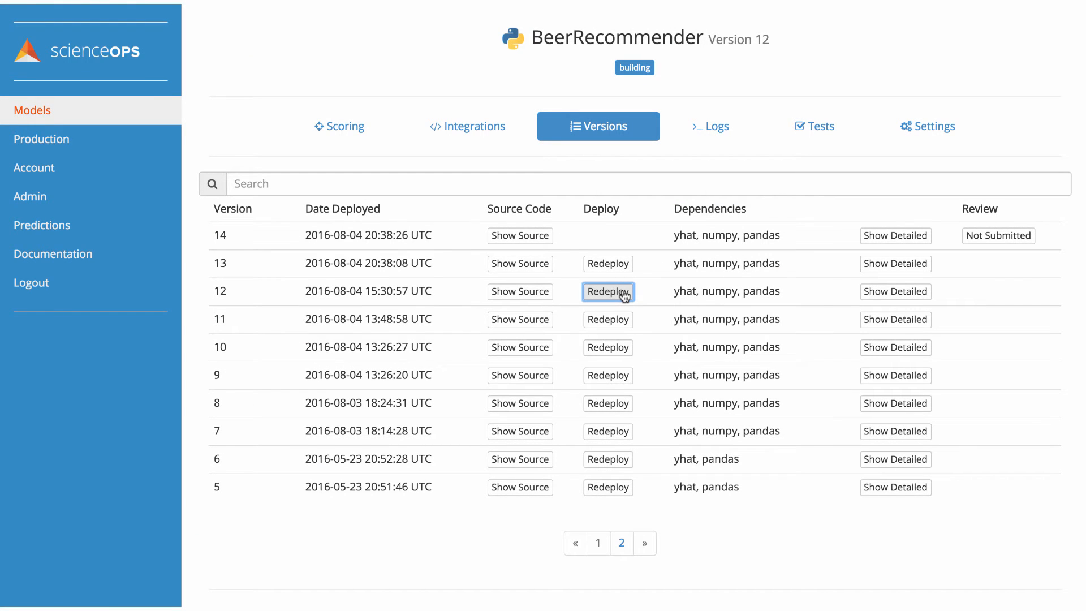
# Step: Redeploy BeerRecommender version 12 from Versions and go to its Settings
pyautogui.click(607, 291)
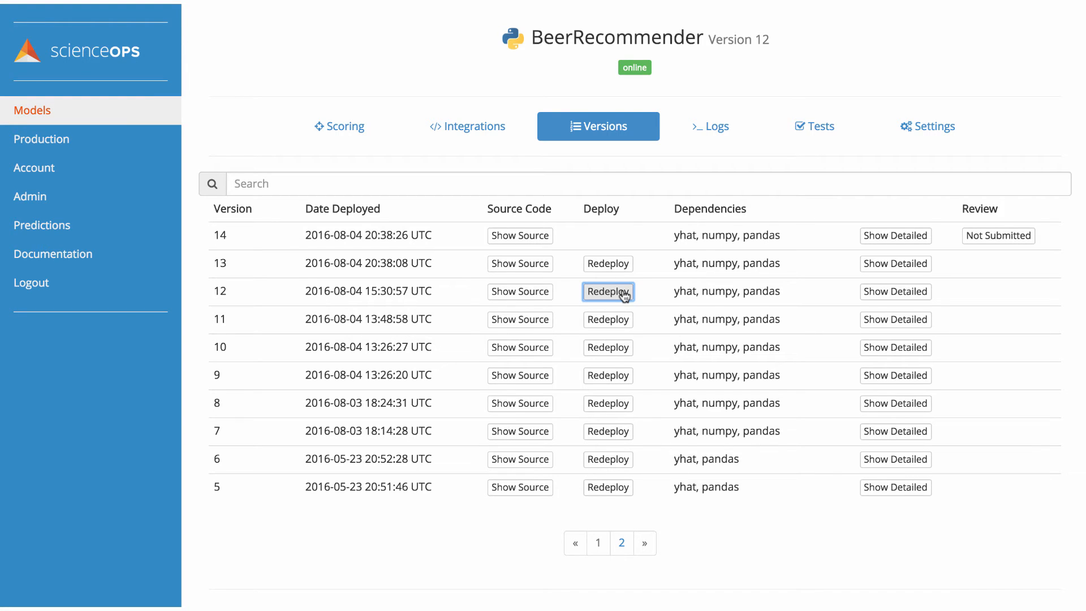
pyautogui.click(926, 125)
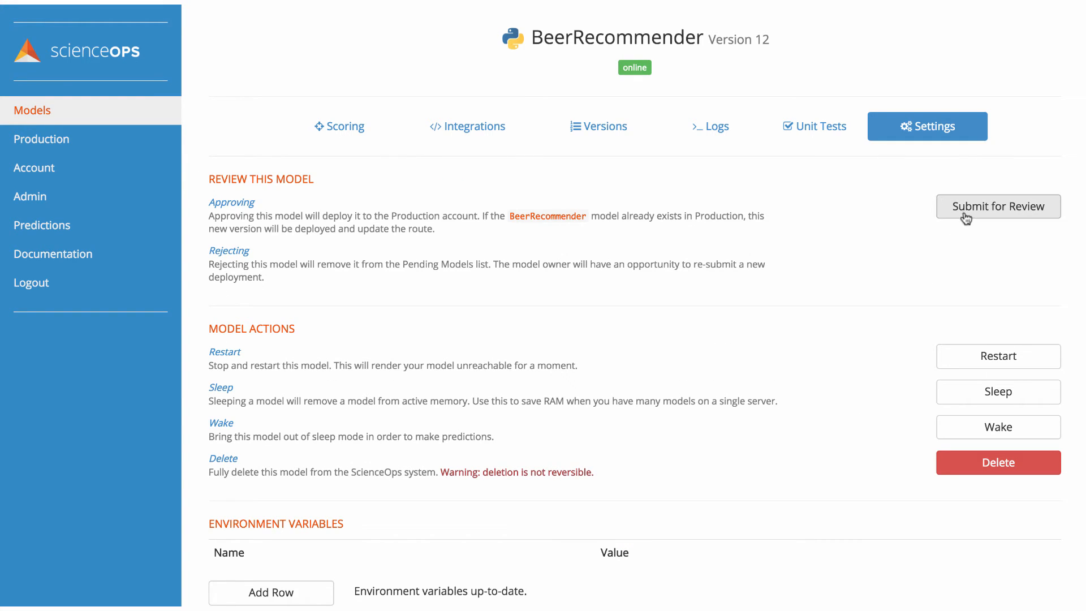
# Step: Submit version 12 for review, approve it, and confirm overriding the production model
pyautogui.click(997, 206)
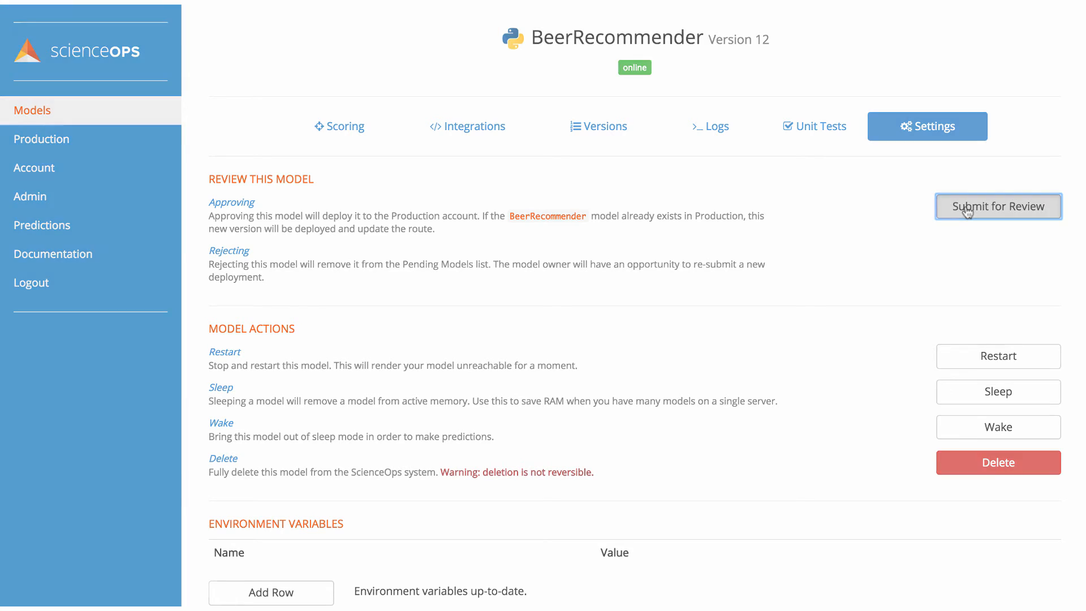
pyautogui.click(997, 206)
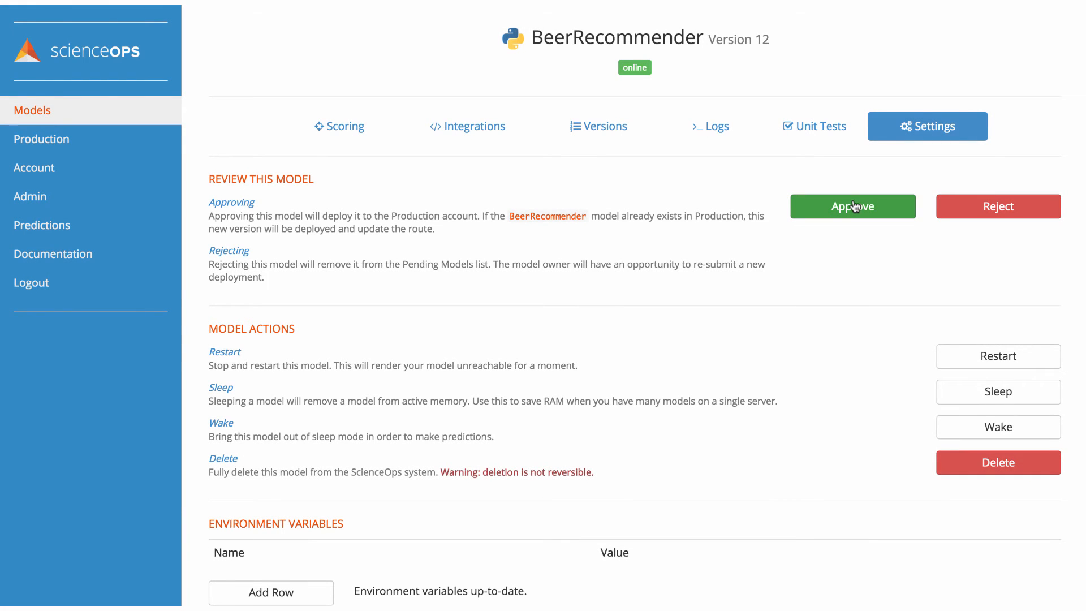
pyautogui.click(852, 205)
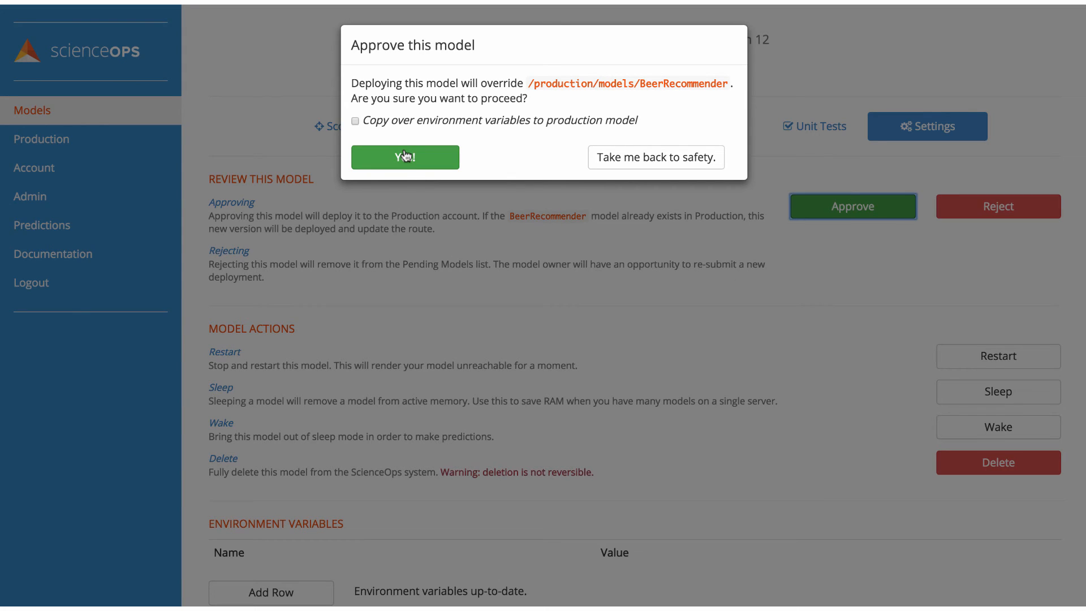
pyautogui.click(405, 157)
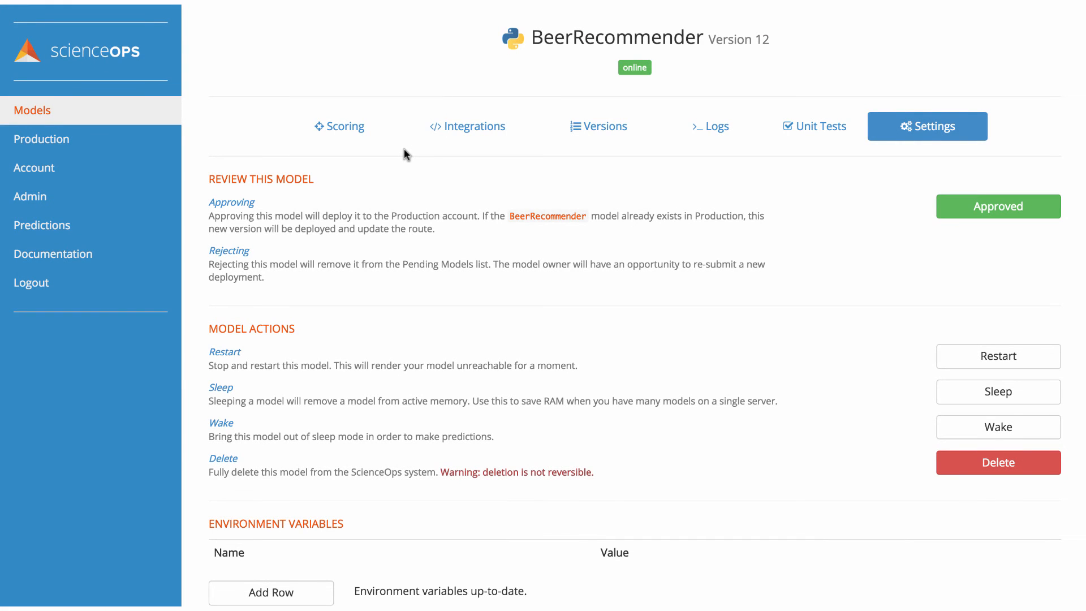